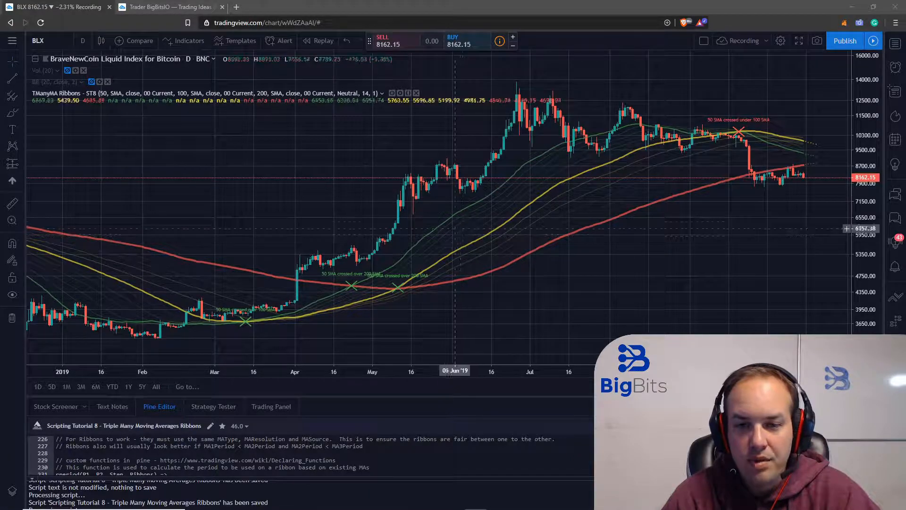
mouse_move(549, 186)
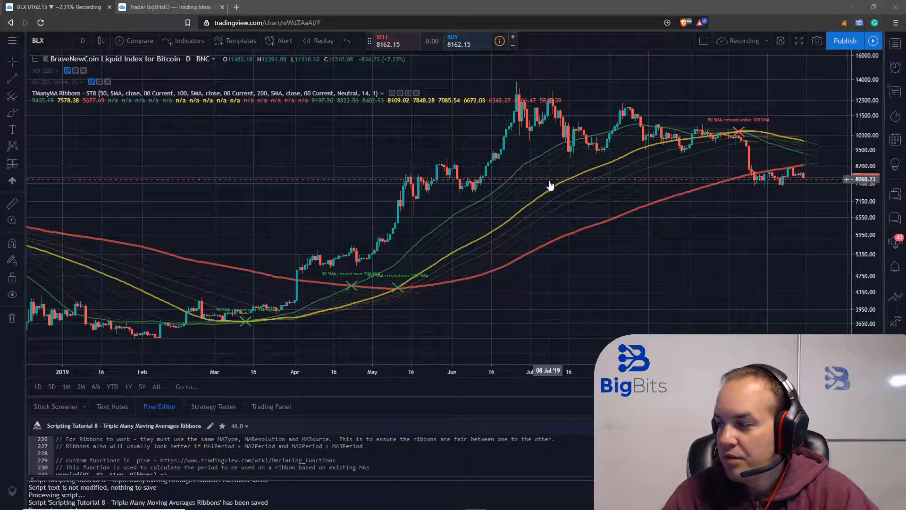
mouse_move(537, 169)
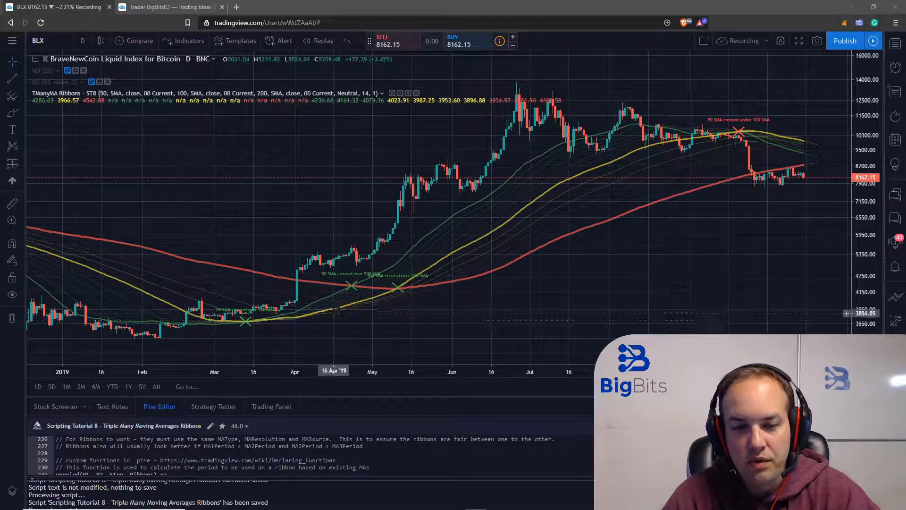
mouse_move(359, 298)
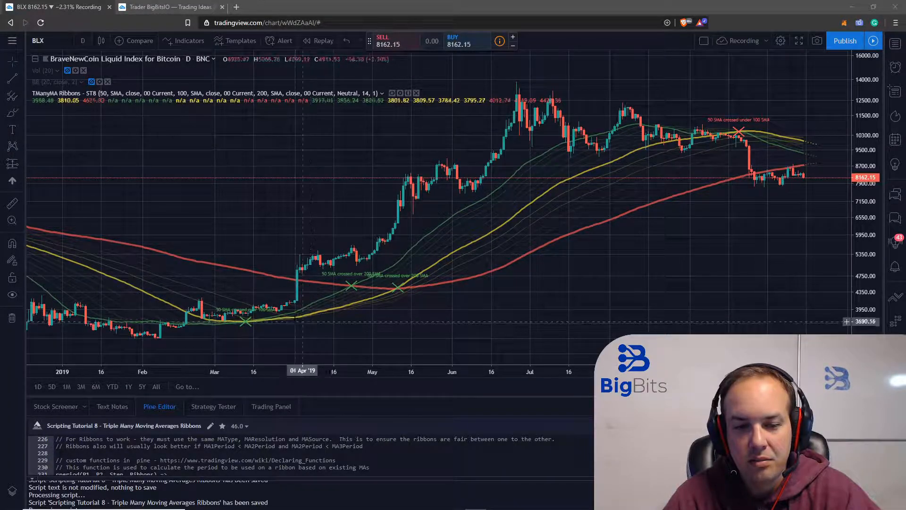
mouse_move(405, 281)
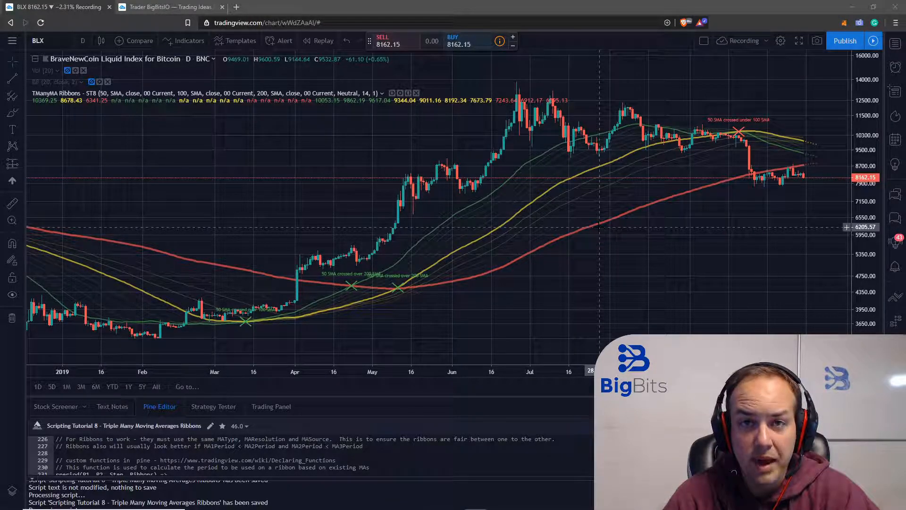
mouse_move(483, 205)
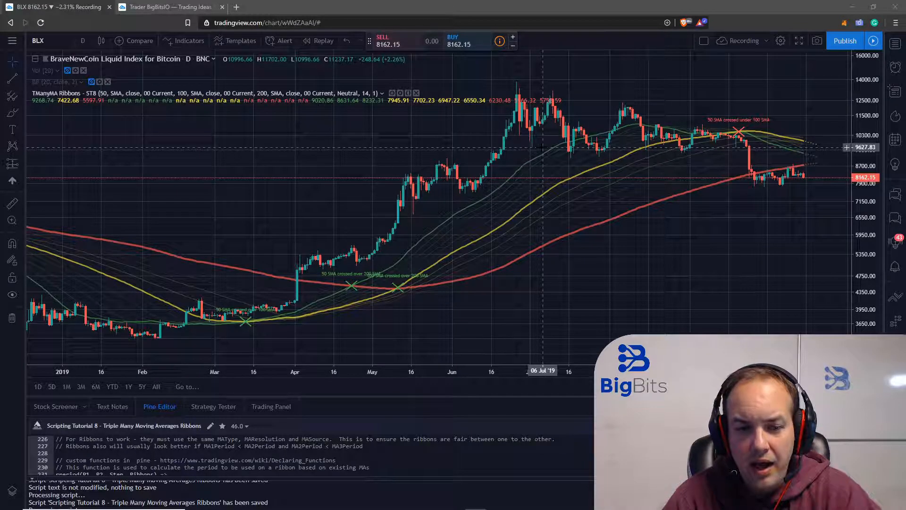
mouse_move(517, 185)
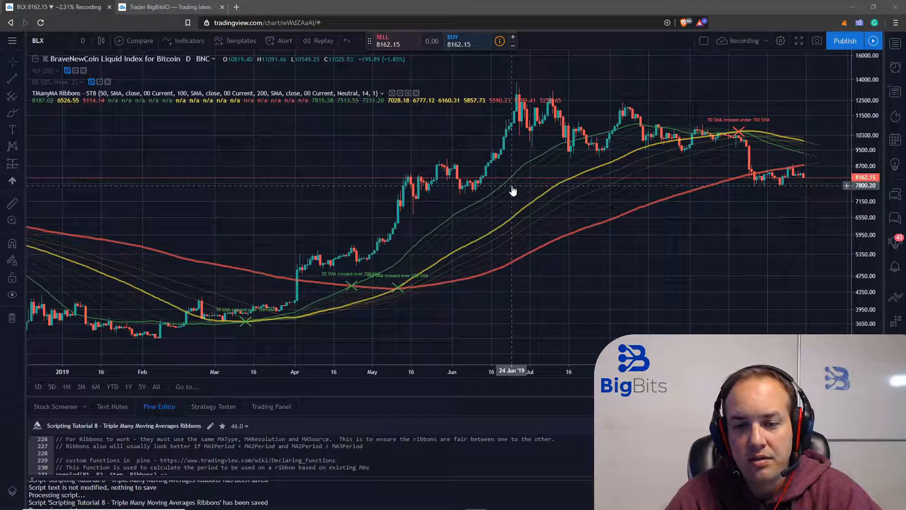
mouse_move(509, 224)
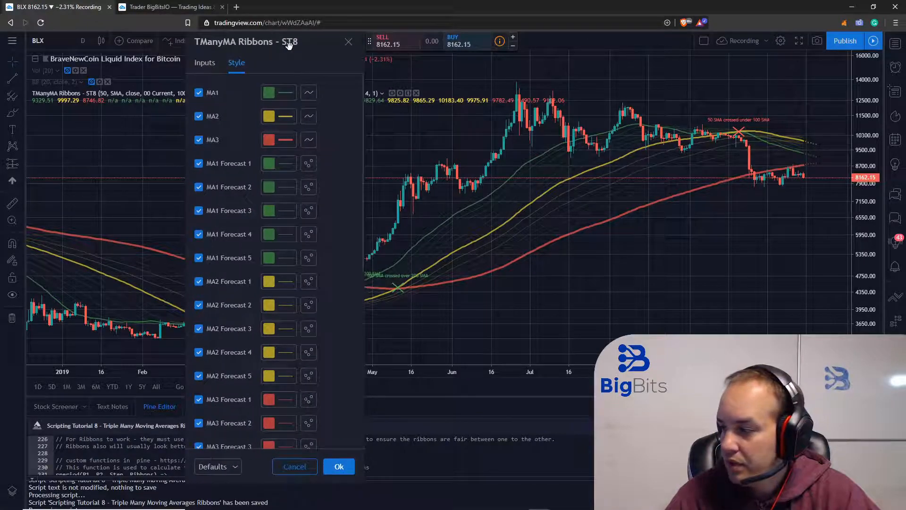
Untick and re-tick Show Ribbons in the Inputs settings, then confirm with Ok.
click(204, 78)
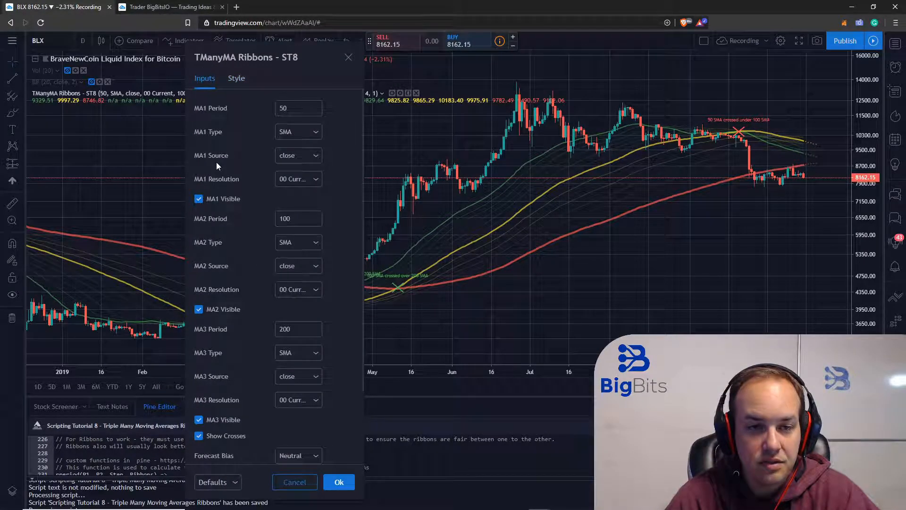
scroll(down, 3)
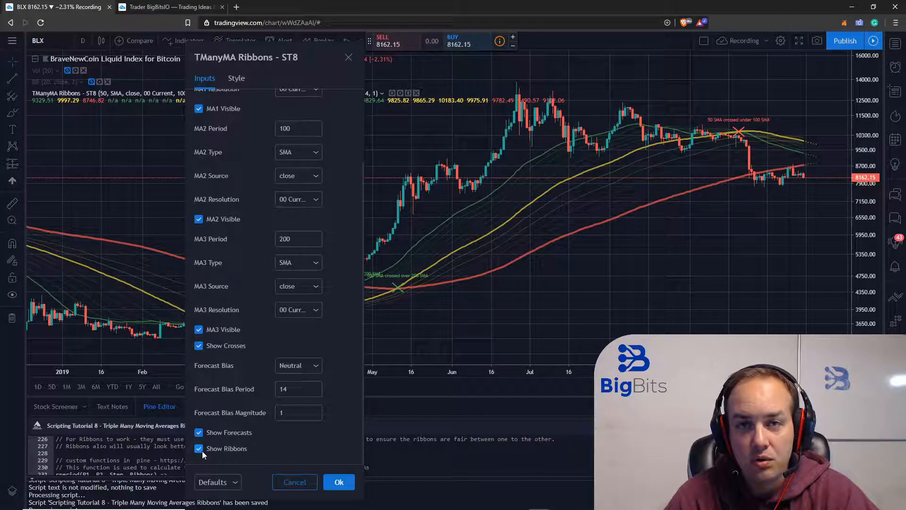
click(199, 447)
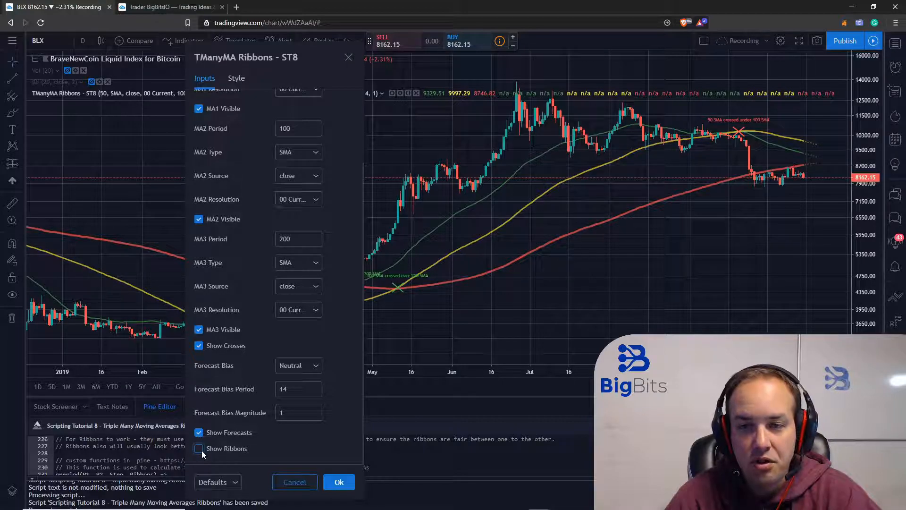
click(198, 447)
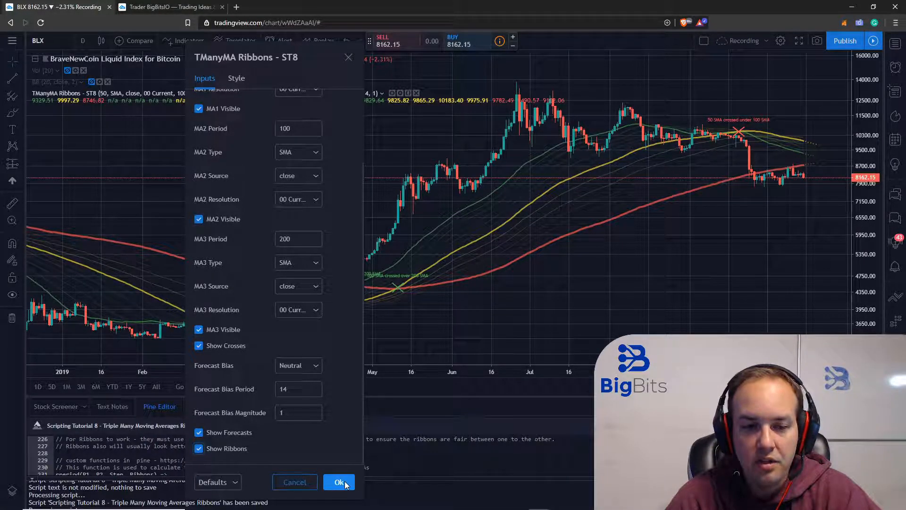
click(339, 482)
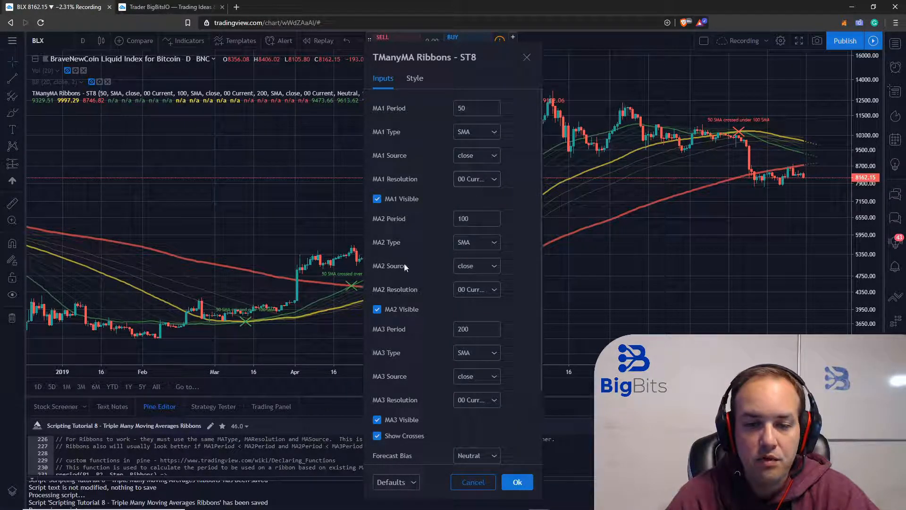
mouse_move(467, 168)
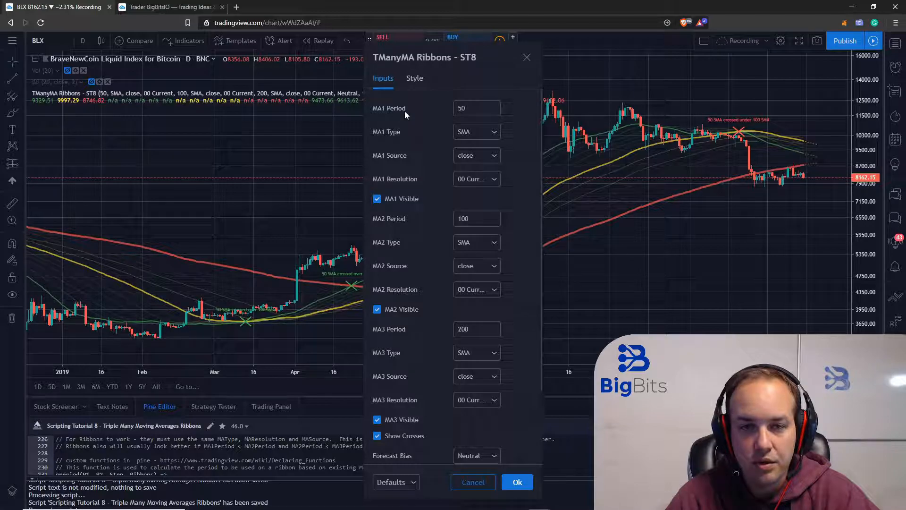
click(476, 133)
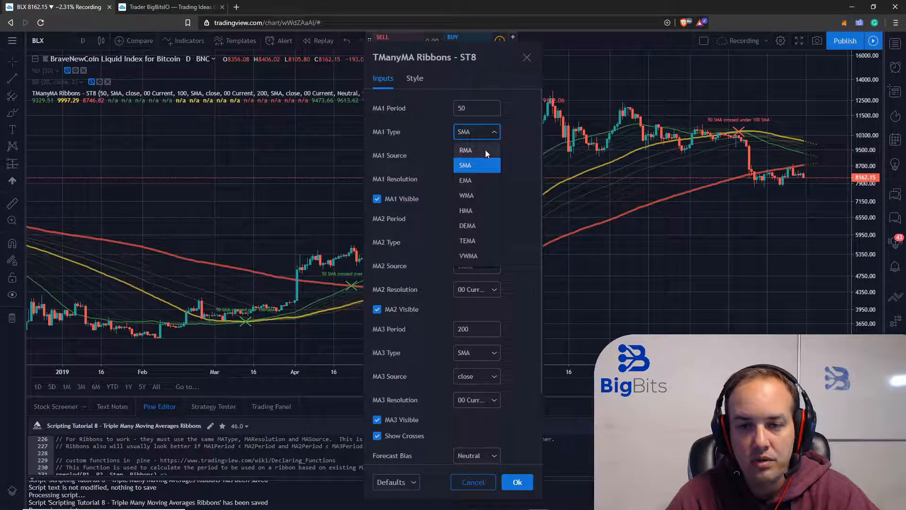
click(466, 150)
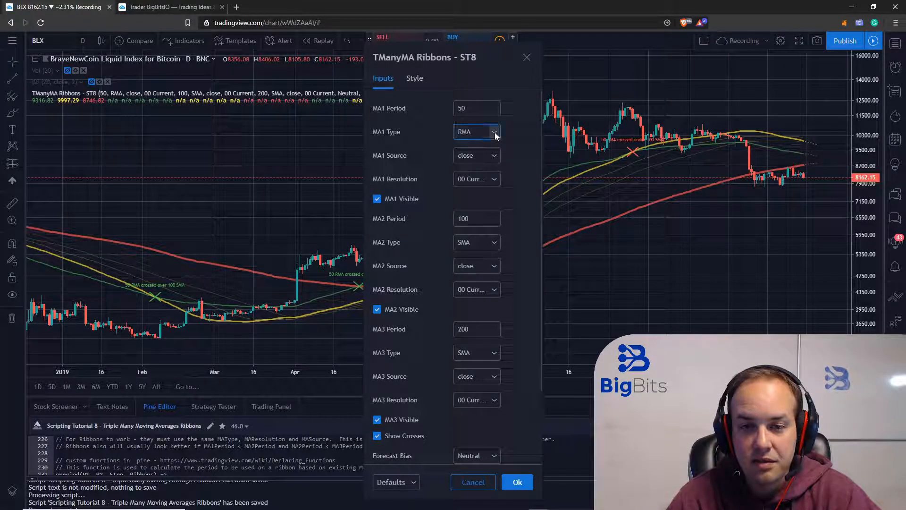
click(476, 131)
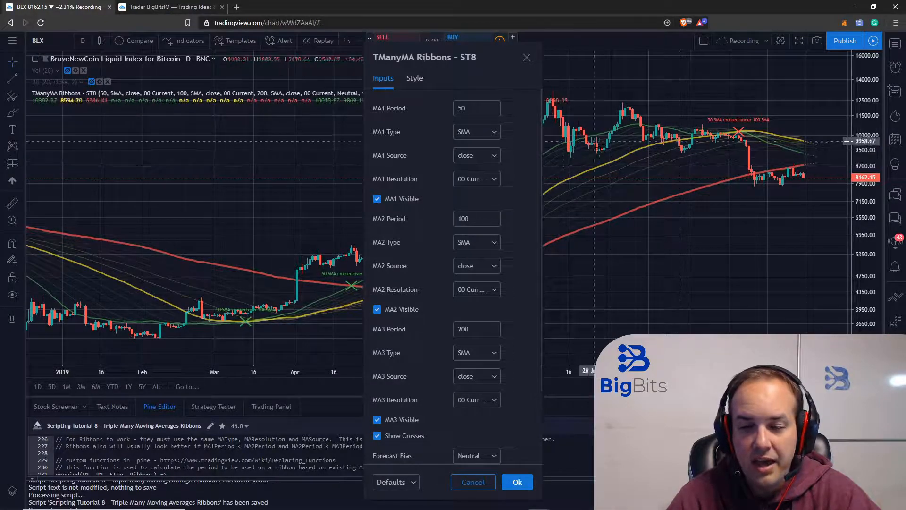
Keep close as the MA1 source and apply the 50/100/200 SMA ribbon settings.
click(476, 154)
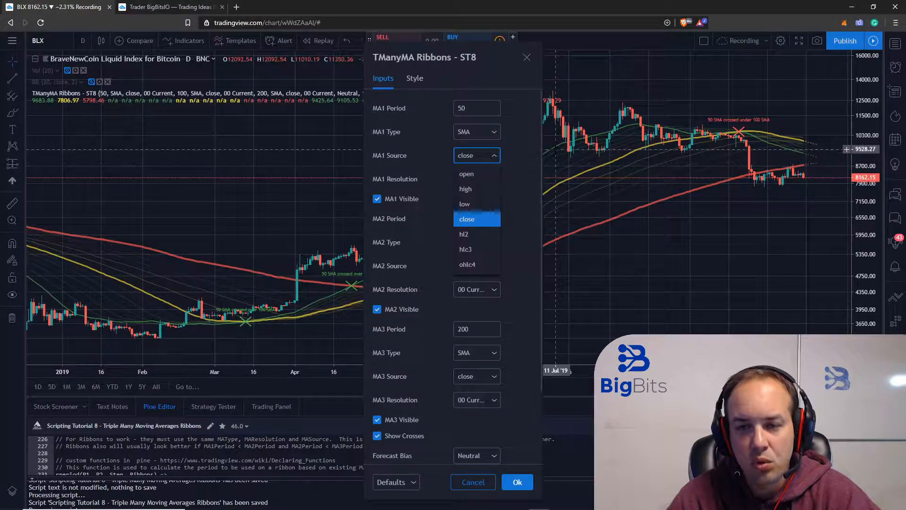
mouse_move(564, 160)
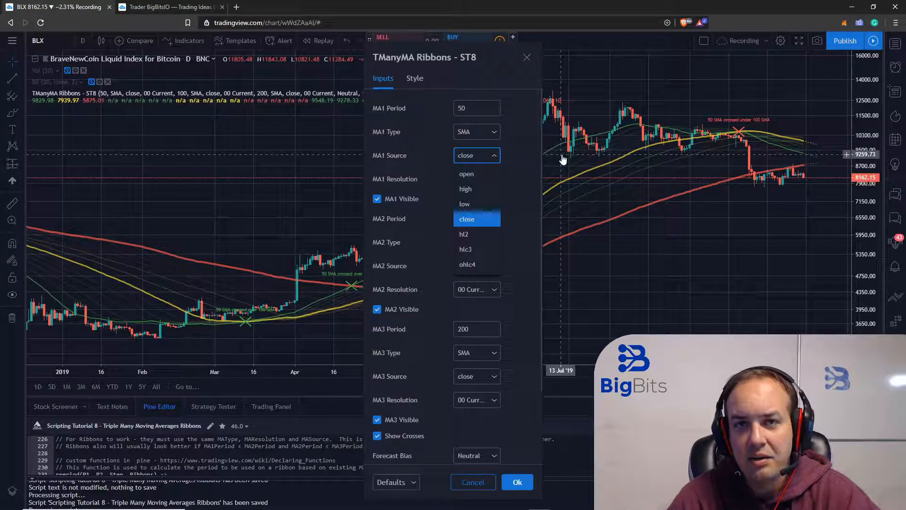
click(466, 218)
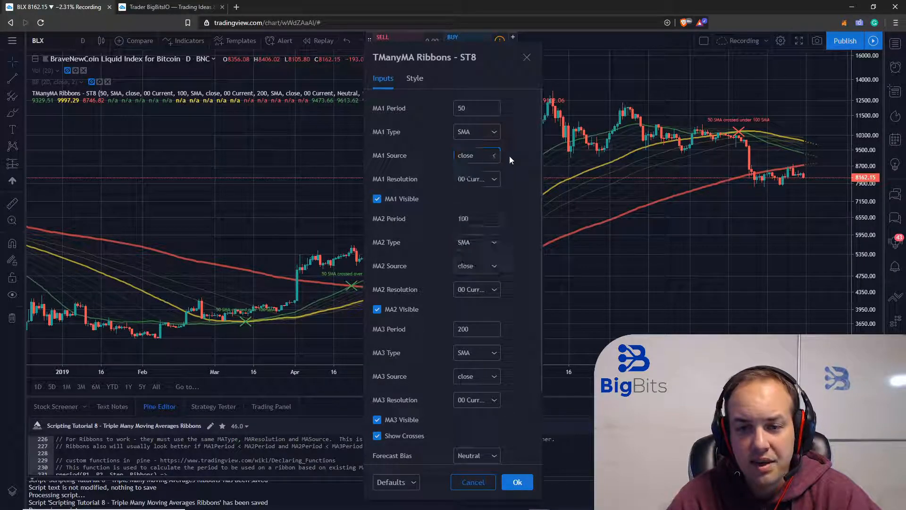
click(516, 482)
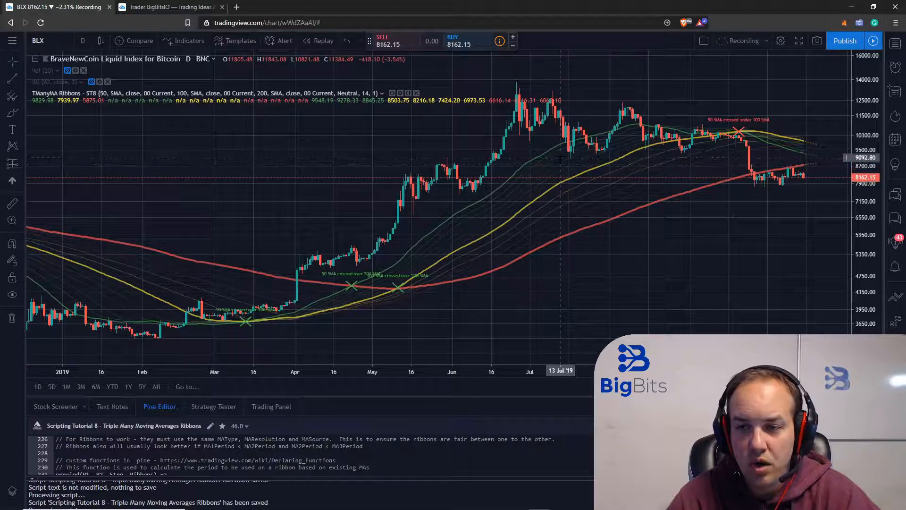
mouse_move(152, 257)
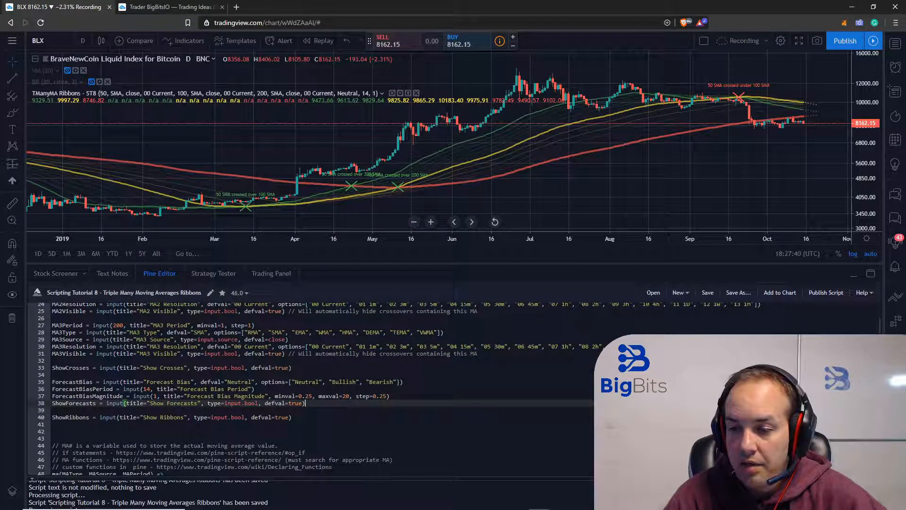
Scroll the Pine Editor down to the MA1, MA2 and MA3 forecast plotting code.
scroll(down, 3)
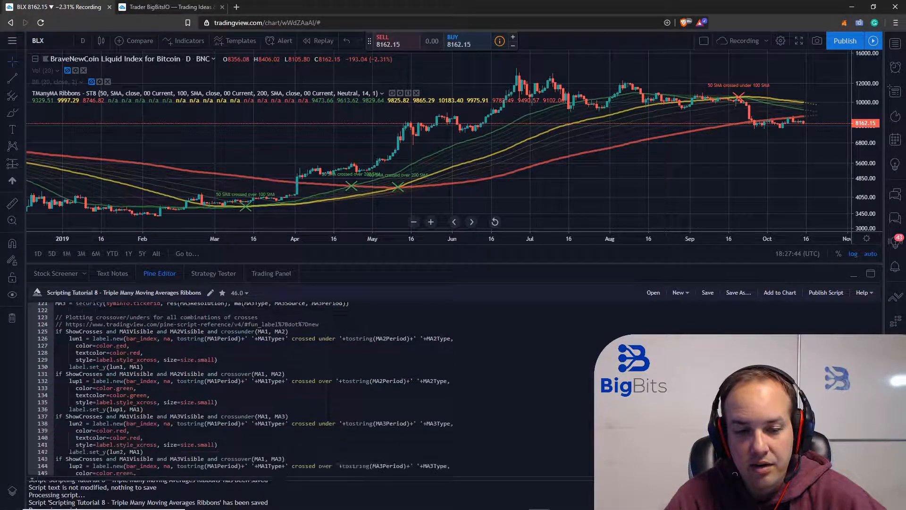
scroll(down, 3)
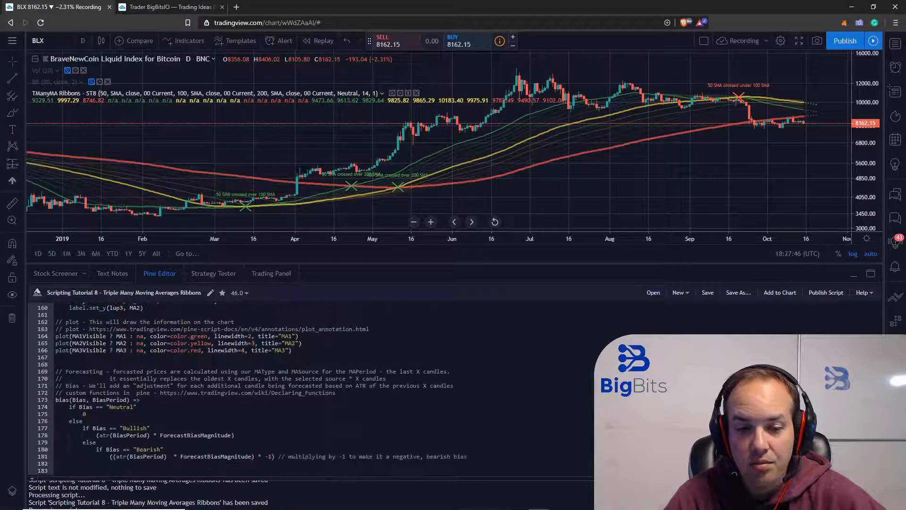
scroll(down, 3)
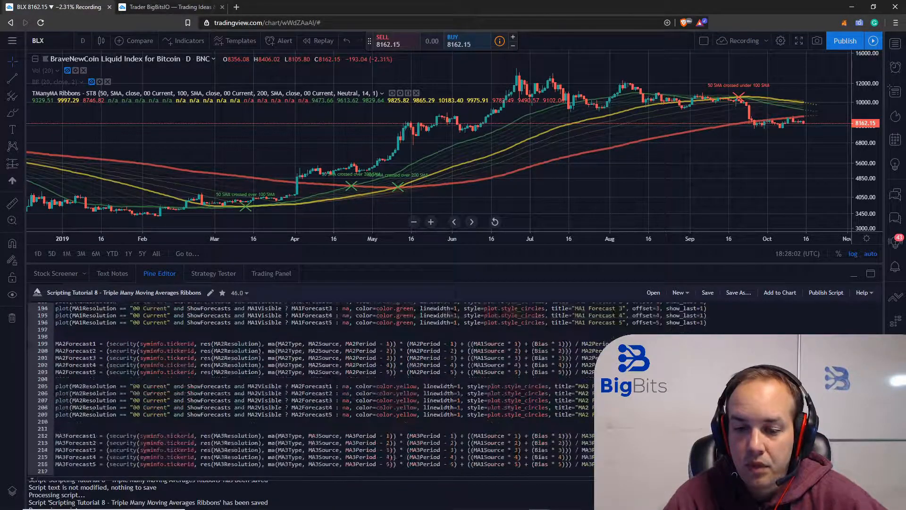
Scroll the Pine Editor to the rperiod function and MA1–MA2 ribbon plot lines.
scroll(down, 3)
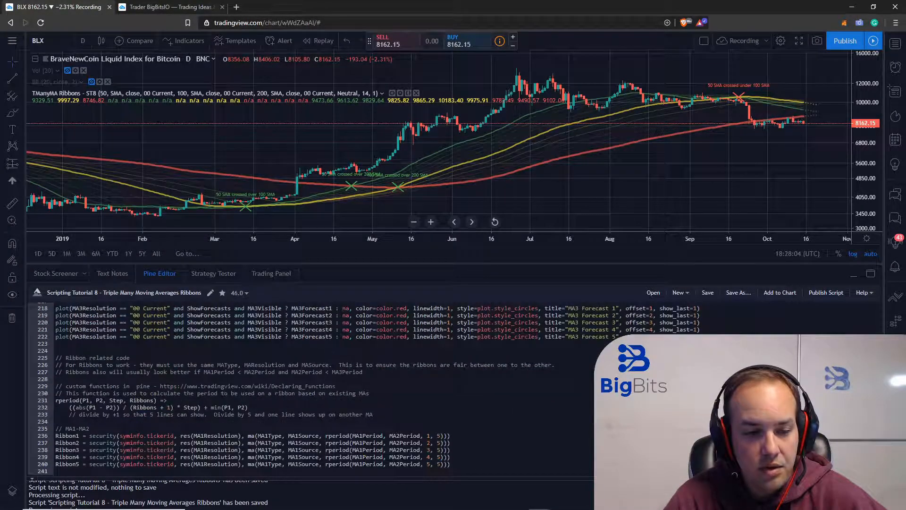
scroll(down, 3)
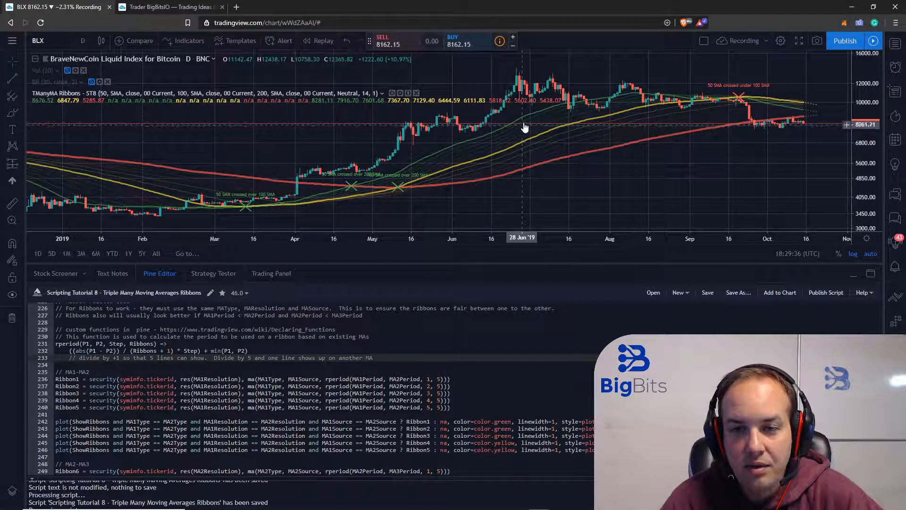
mouse_move(524, 128)
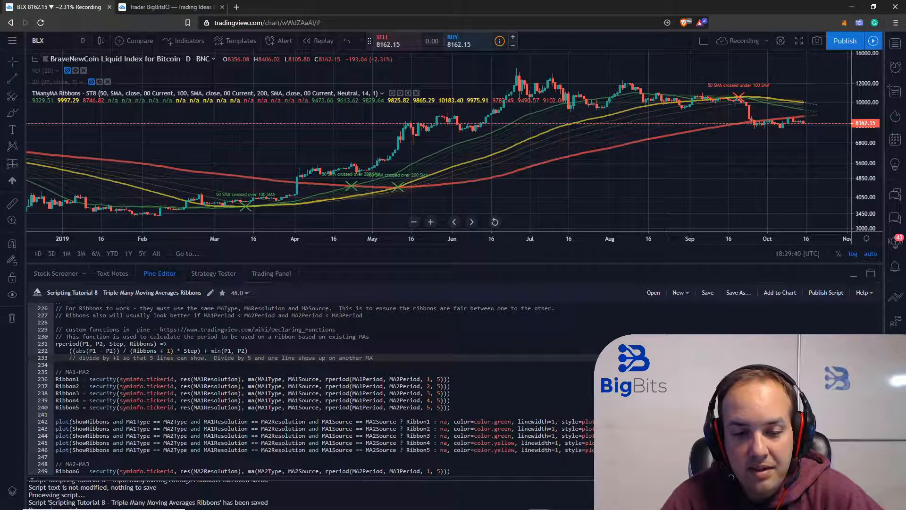
mouse_move(516, 124)
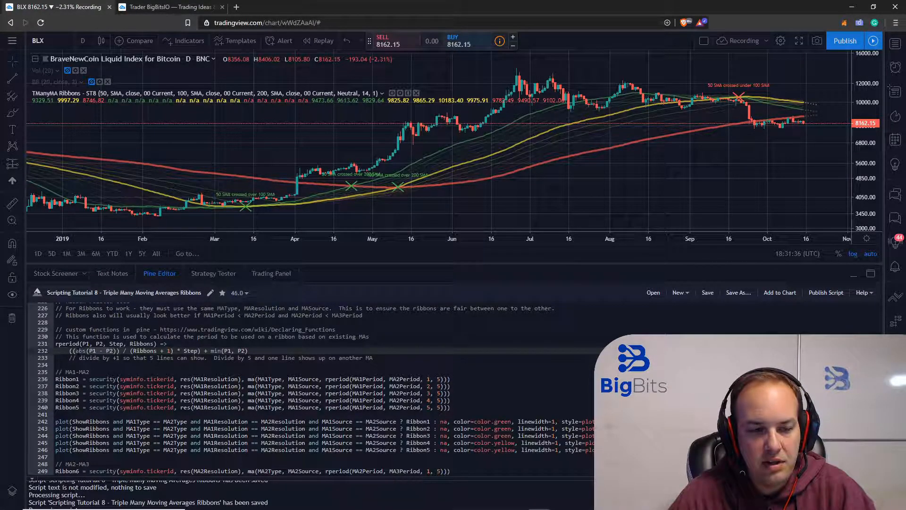
mouse_move(83, 351)
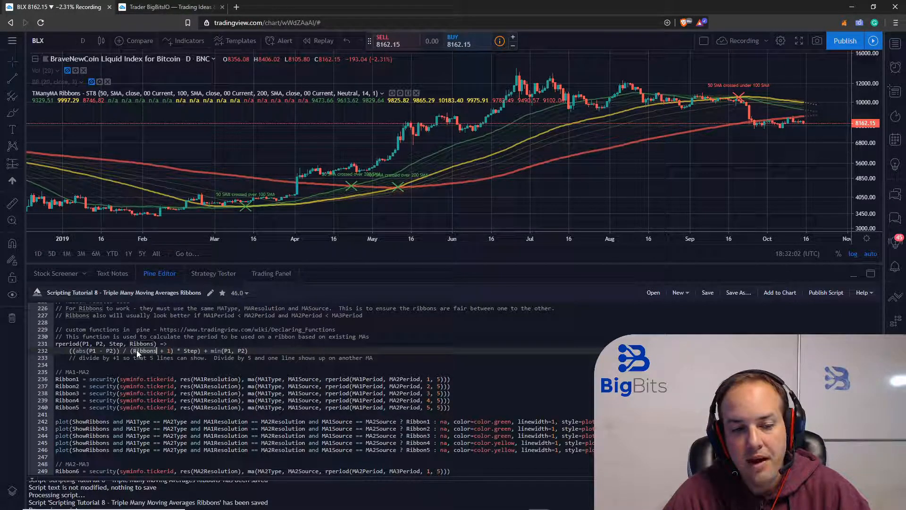
mouse_move(482, 178)
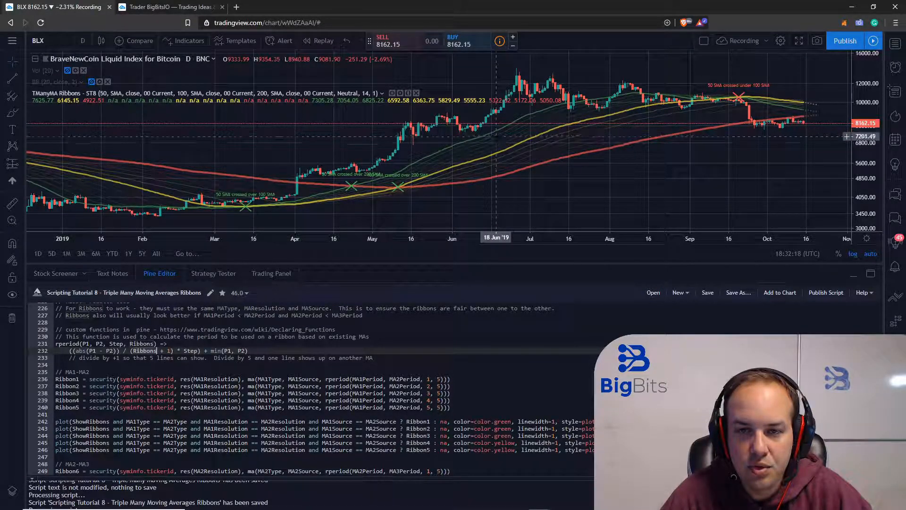
mouse_move(501, 145)
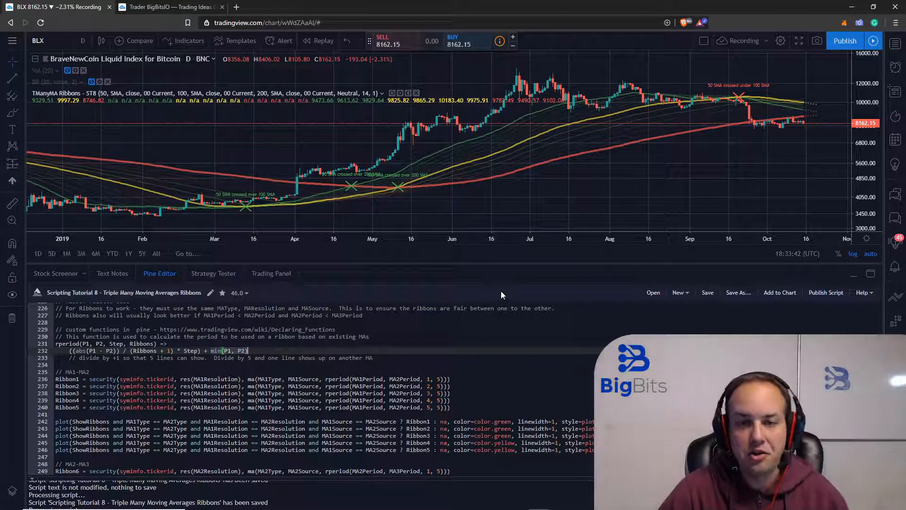
mouse_move(486, 143)
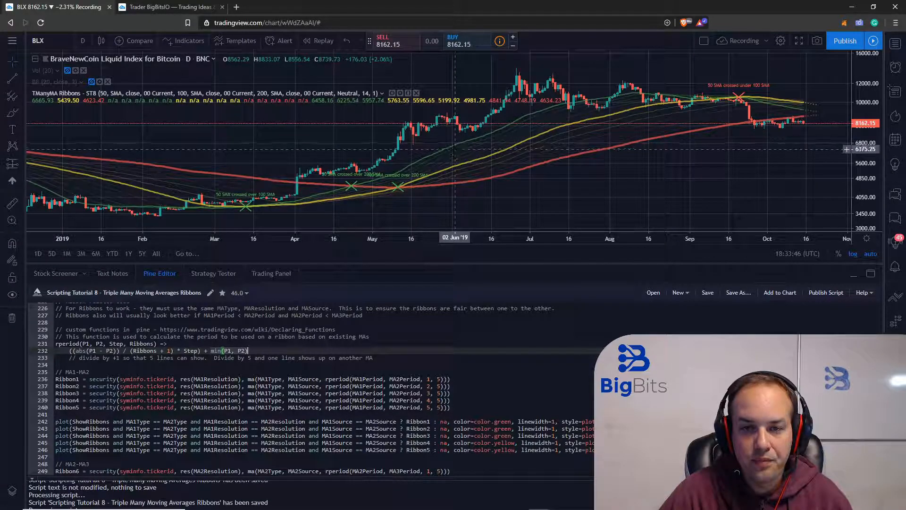
mouse_move(468, 147)
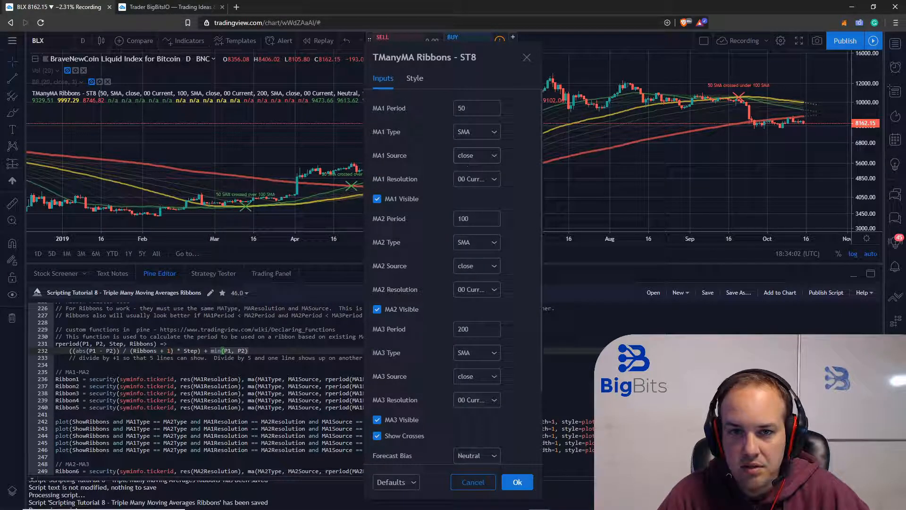
Set the MA1 period to 400 and apply it to the chart.
text(400)
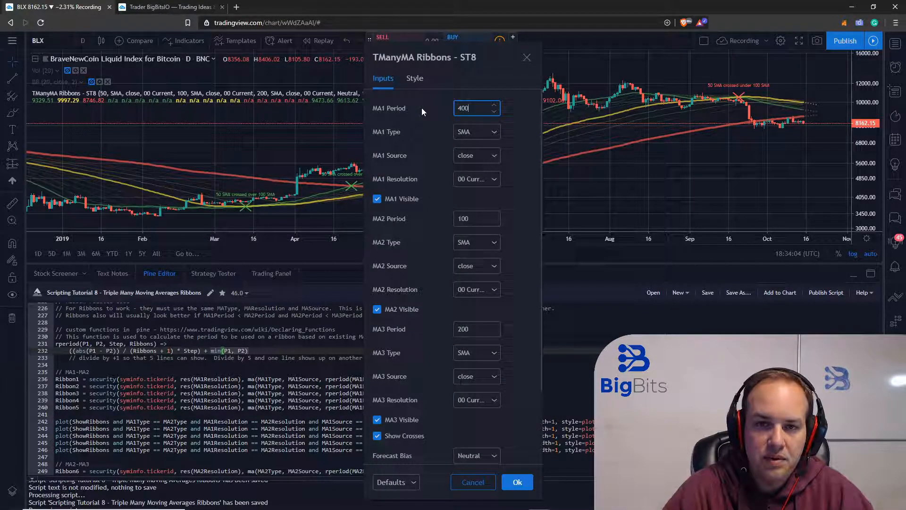
click(516, 481)
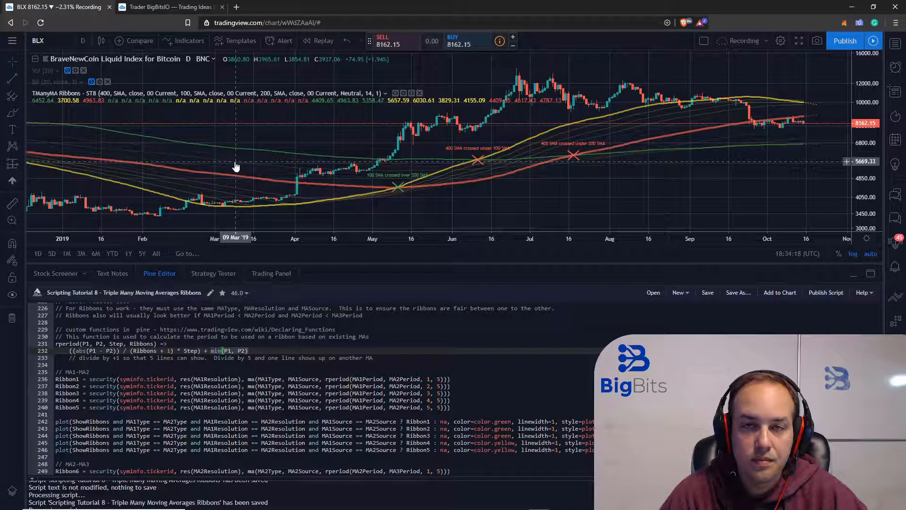
mouse_move(364, 163)
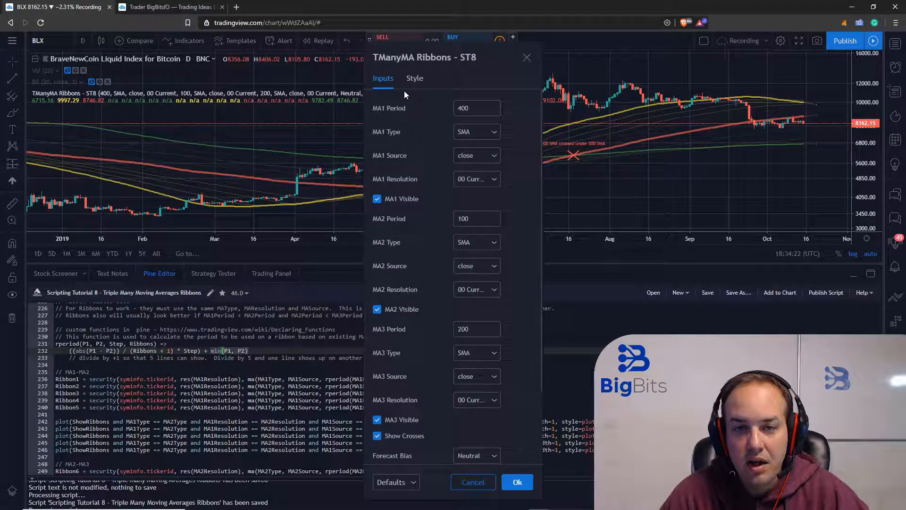
Enter 50 for MA1 period, keep chart resolution, then cancel so MA1 stays 400.
click(473, 107)
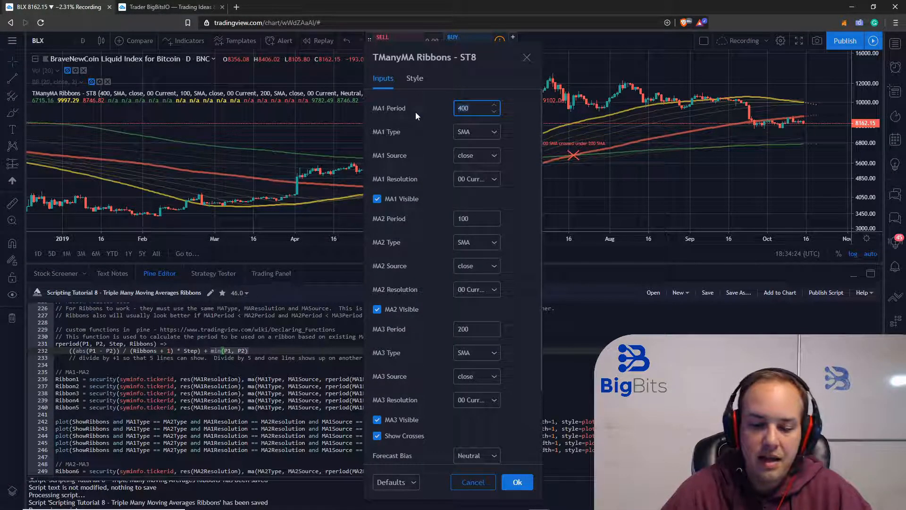
text(50)
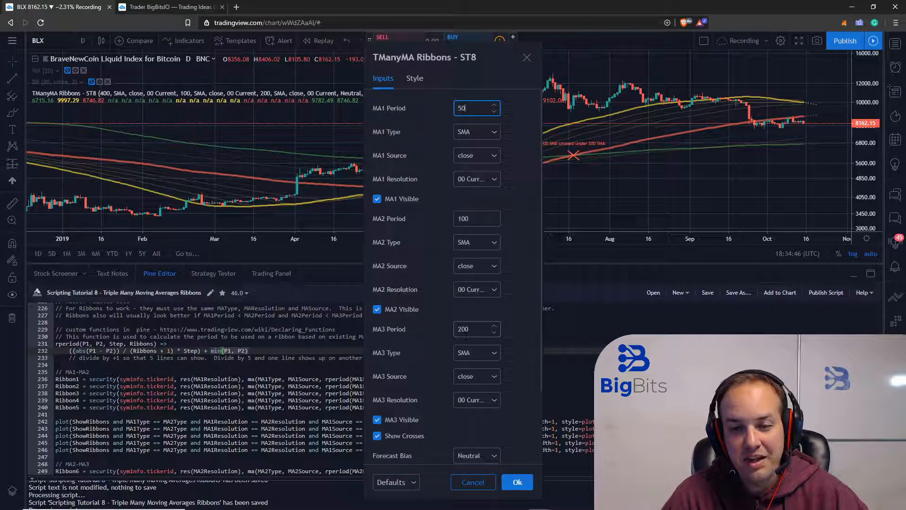
click(476, 179)
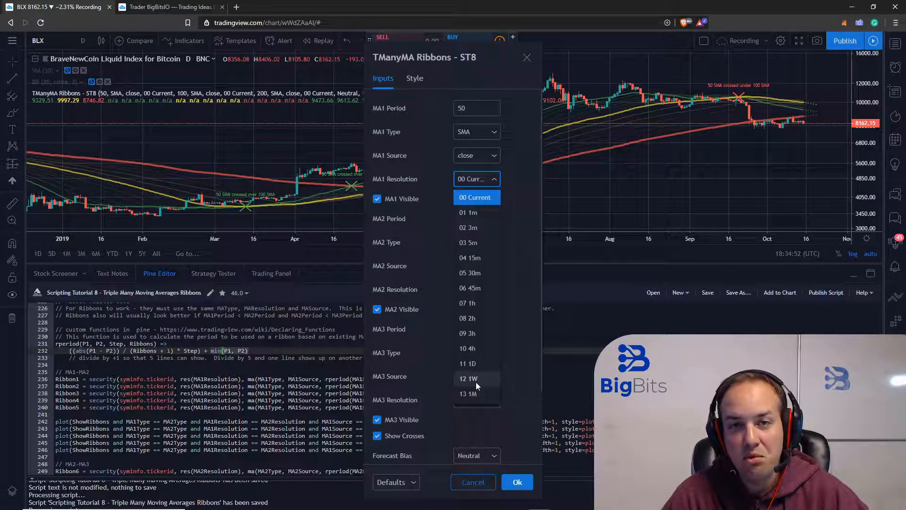
click(476, 198)
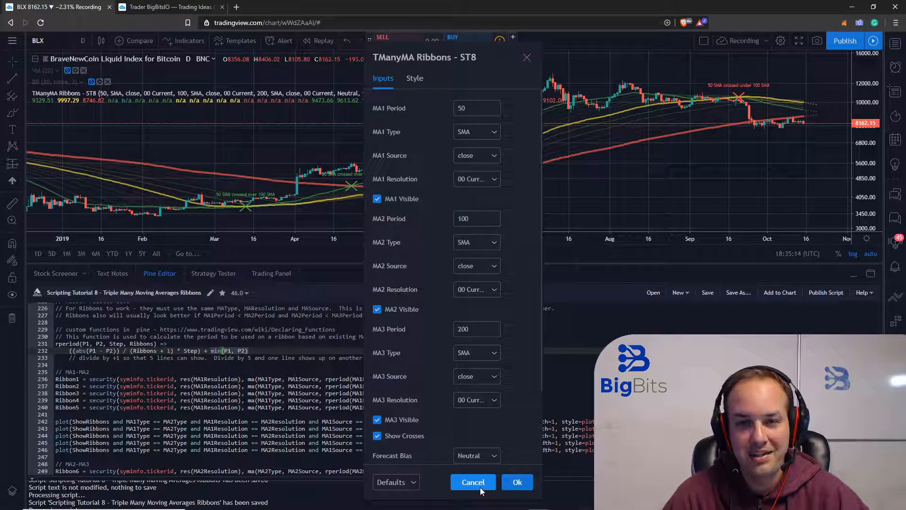
click(516, 481)
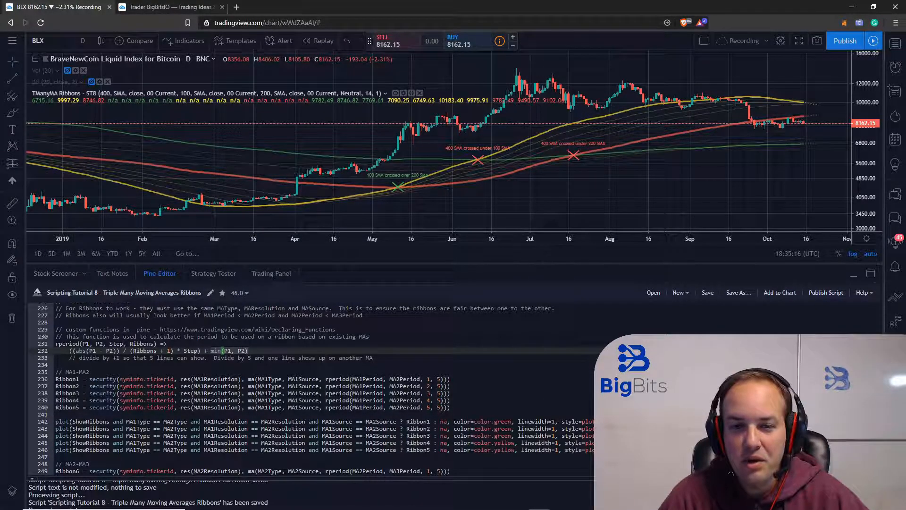
mouse_move(525, 84)
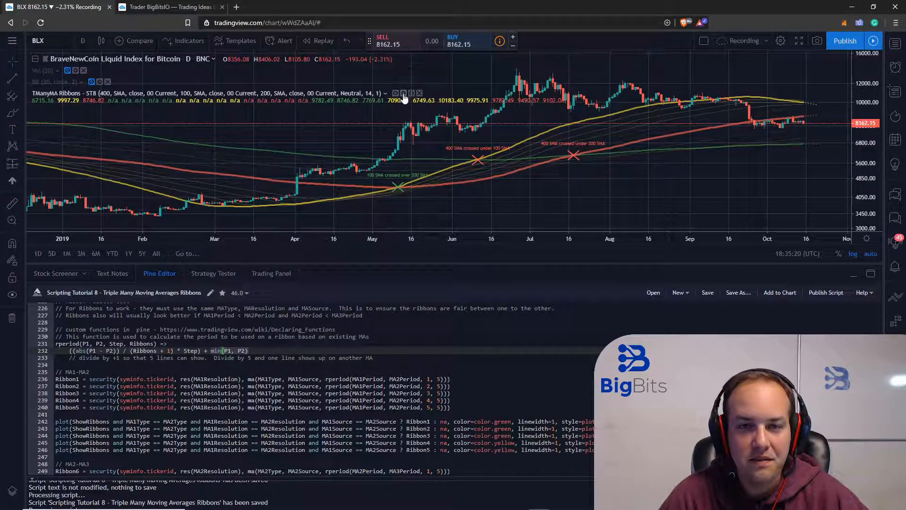
Set the TManyMA Ribbons MA1 period back to 50 and apply it.
click(394, 93)
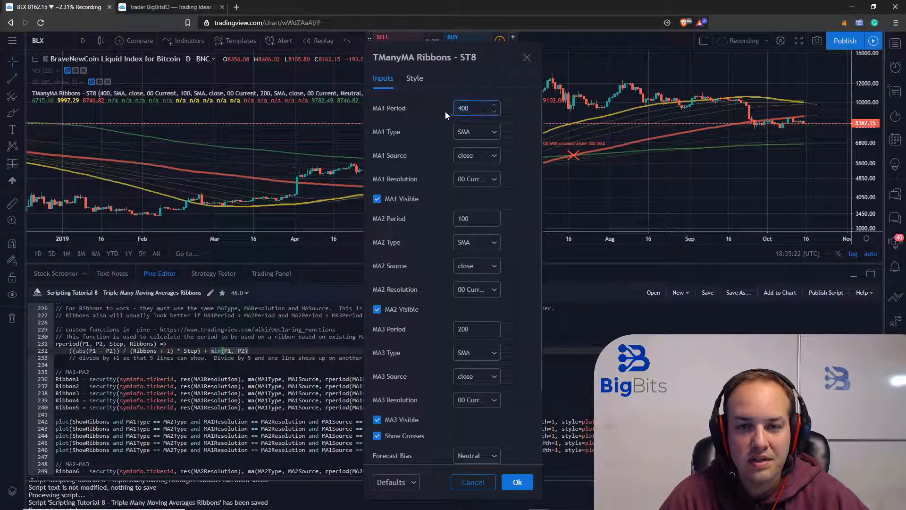
text(50)
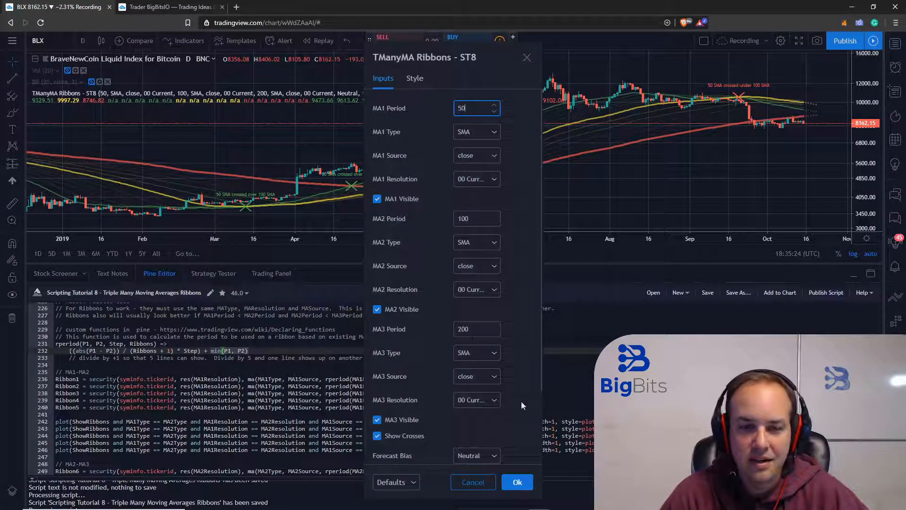
click(517, 481)
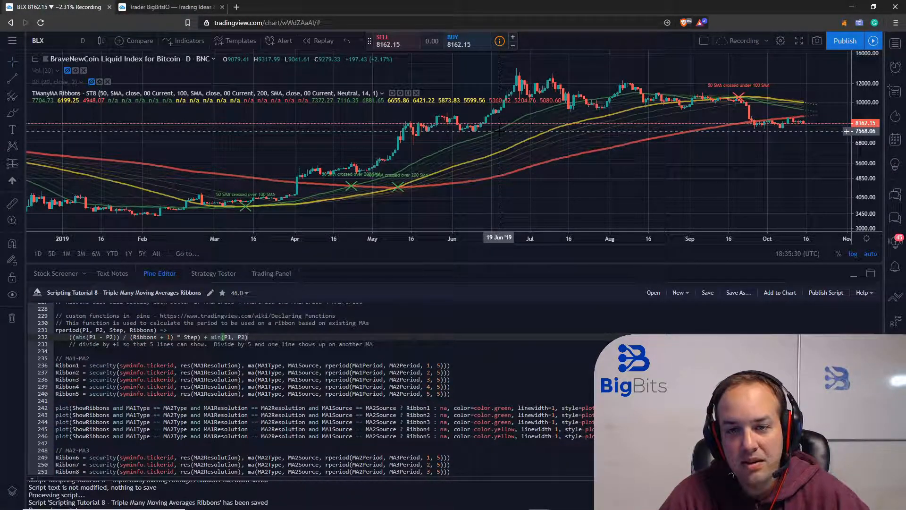
mouse_move(500, 138)
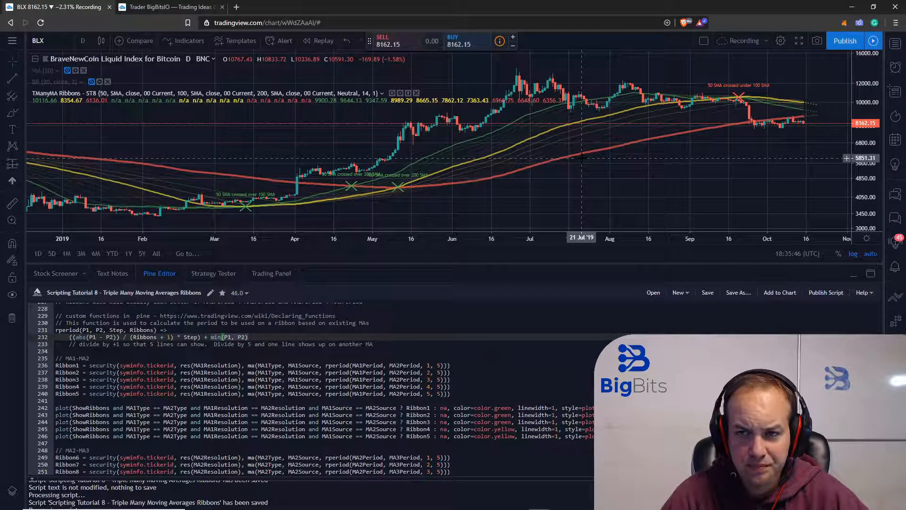
mouse_move(531, 135)
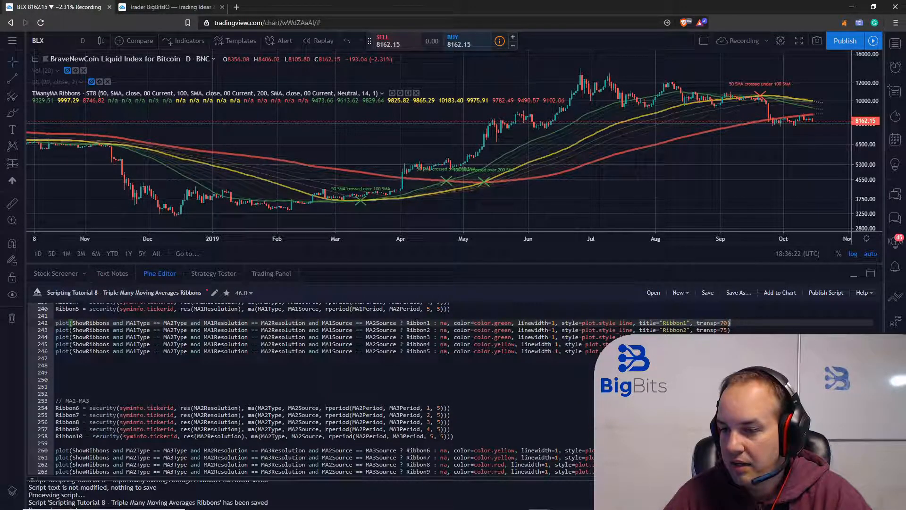
scroll(down, 3)
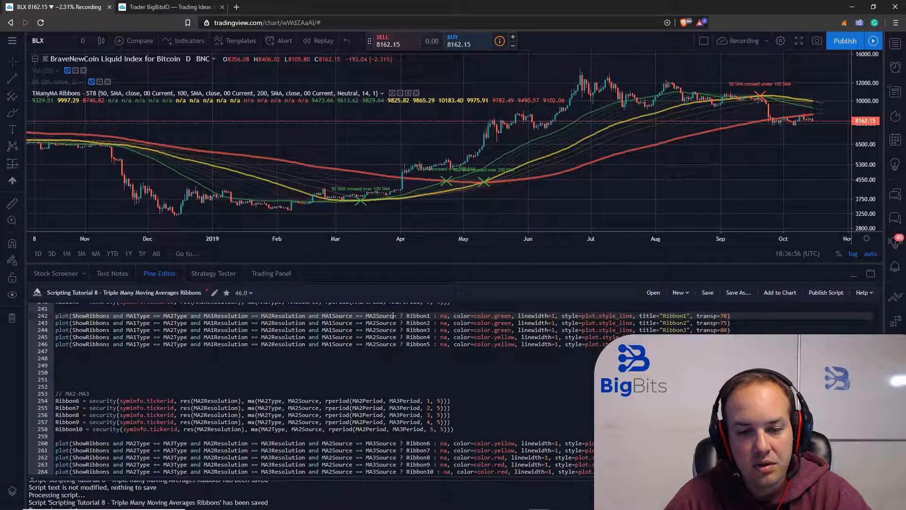
mouse_move(196, 331)
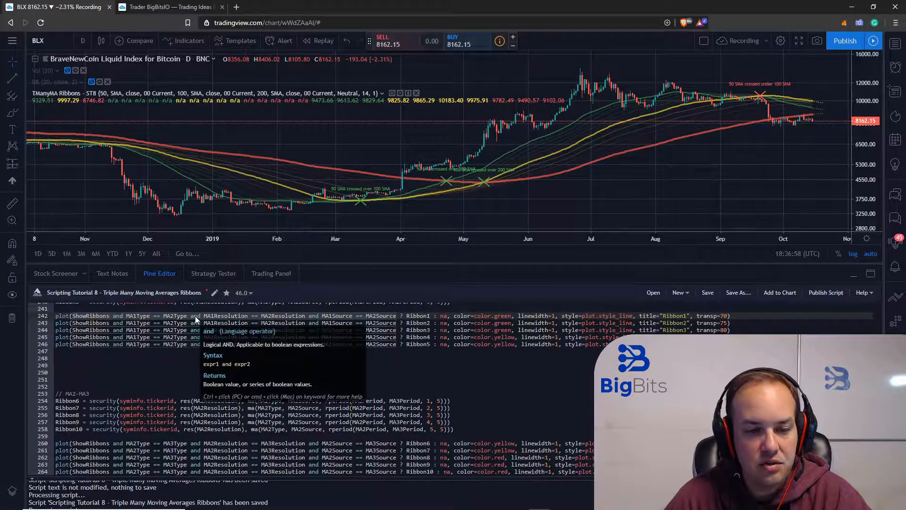
mouse_move(97, 323)
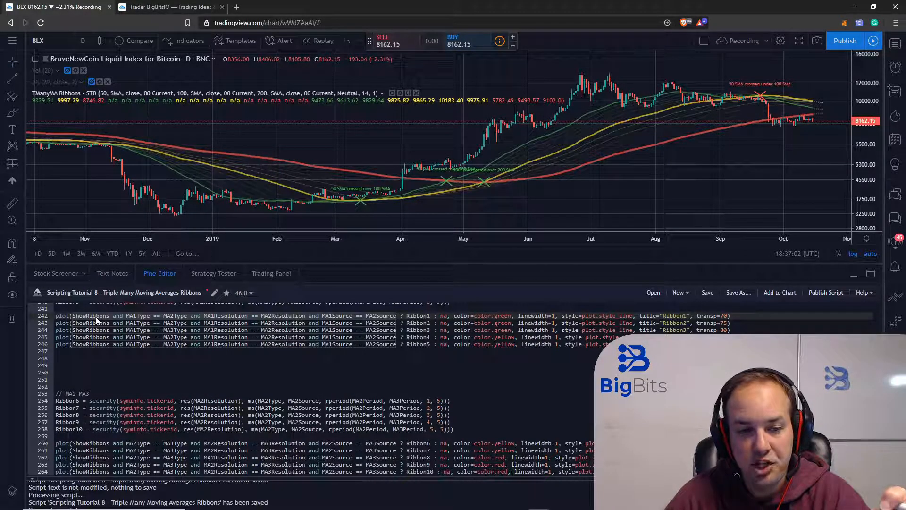
mouse_move(168, 323)
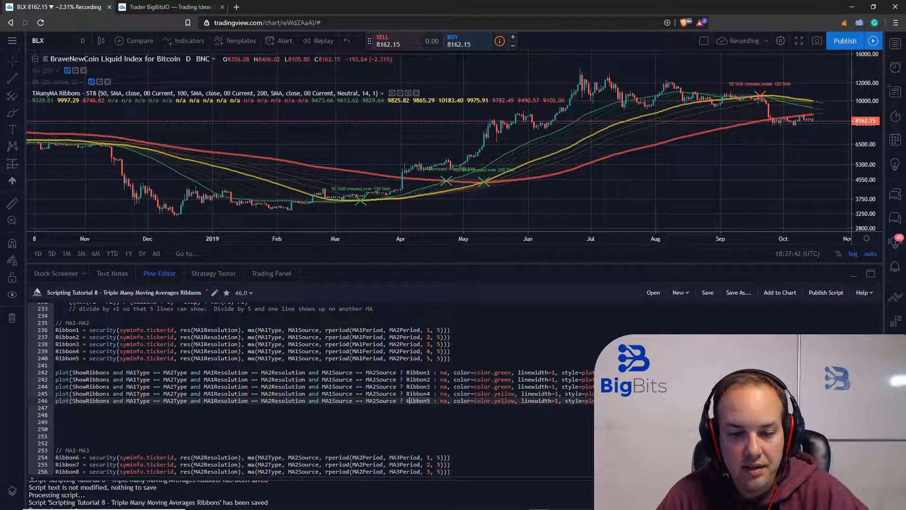
scroll(down, 3)
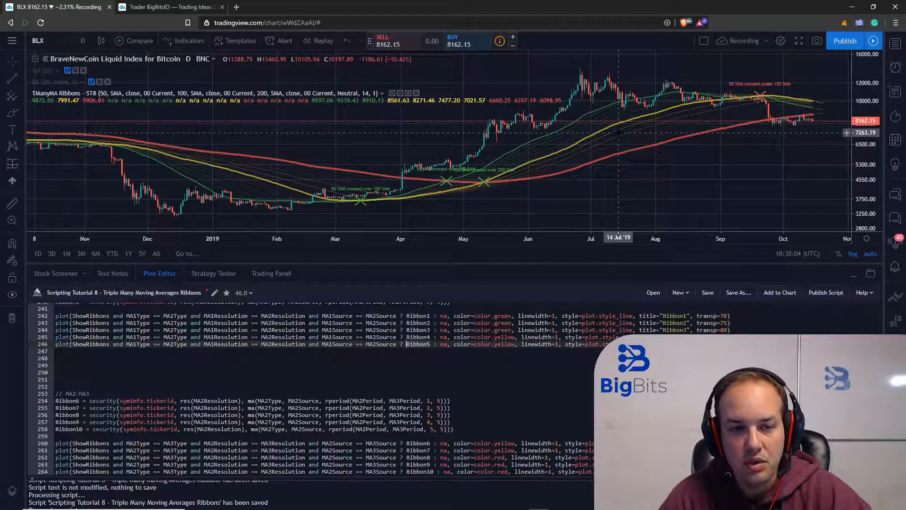
mouse_move(632, 196)
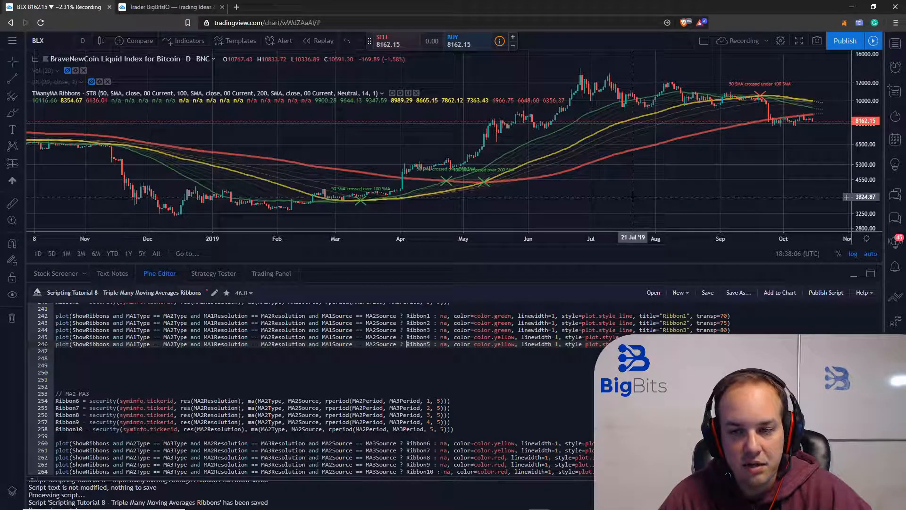